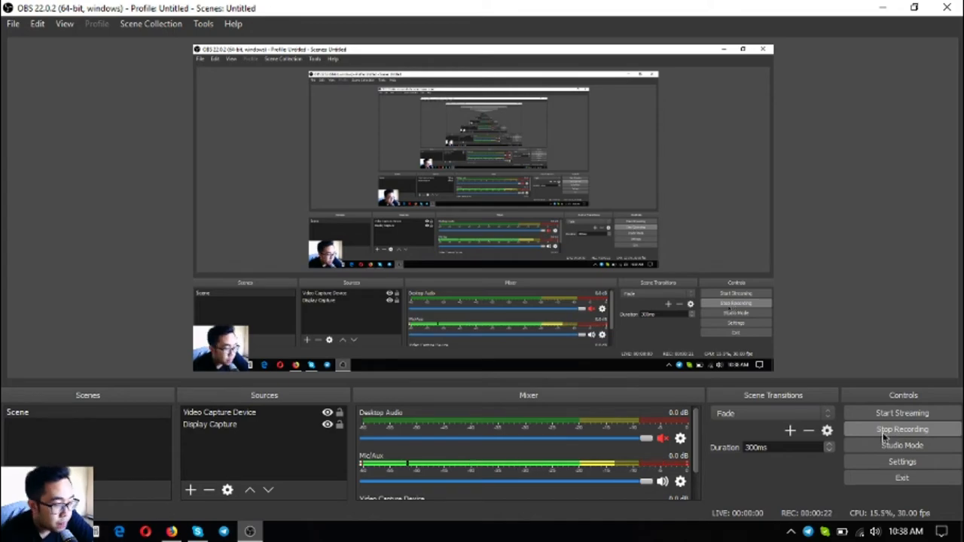
- Switch to the Firefox window showing the 'What is Initiative Q?' FAQ answer
click(171, 532)
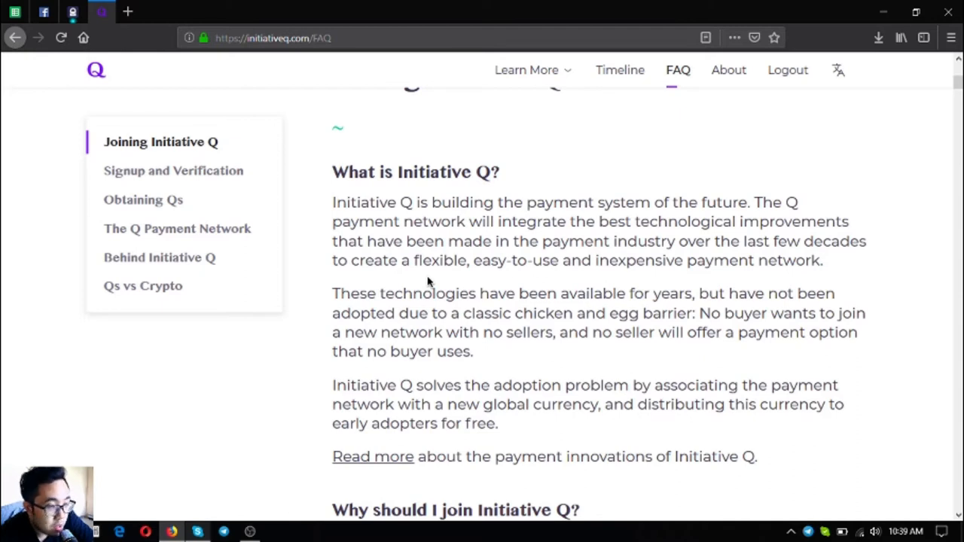
mouse_move(124, 143)
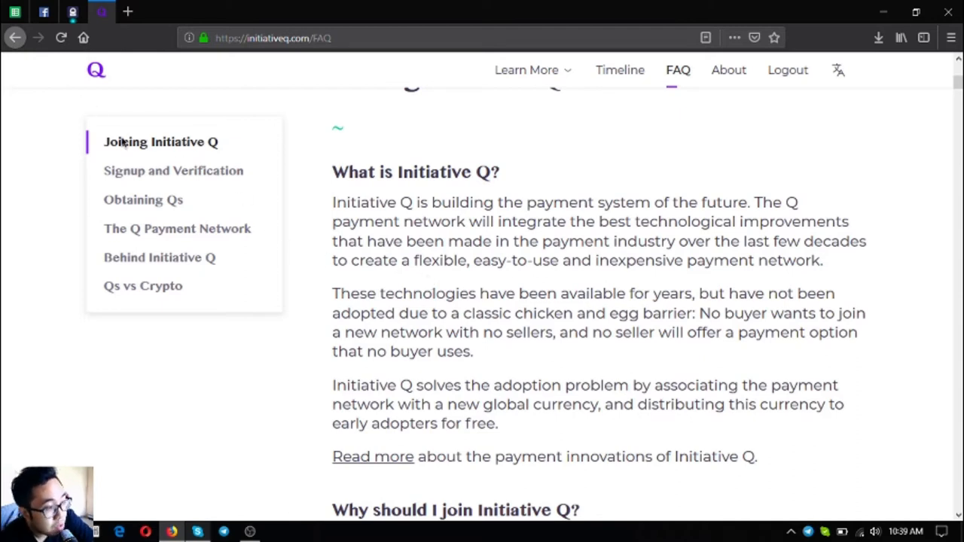
- Jump via the sidebar to Signup and Verification, landing on the missing confirmation email answer
click(173, 170)
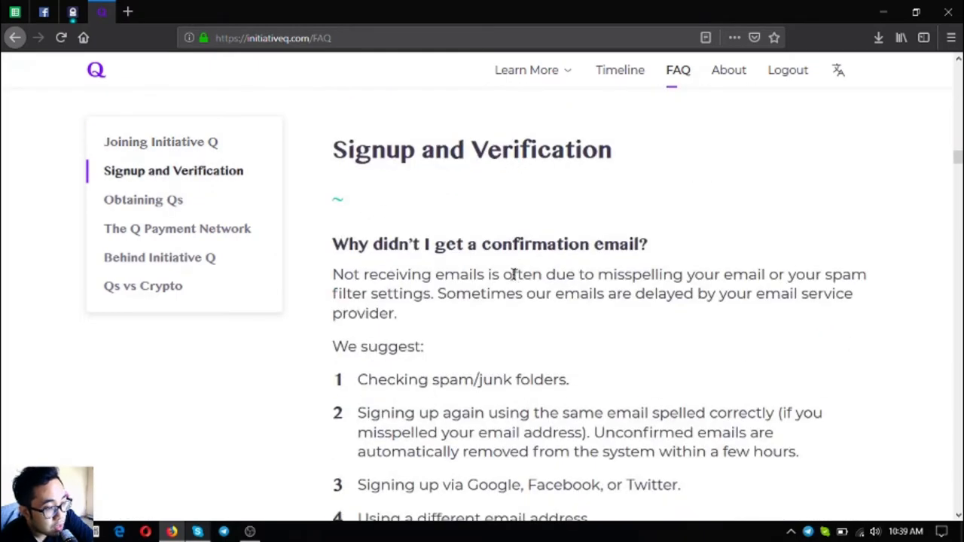
scroll(down, 3)
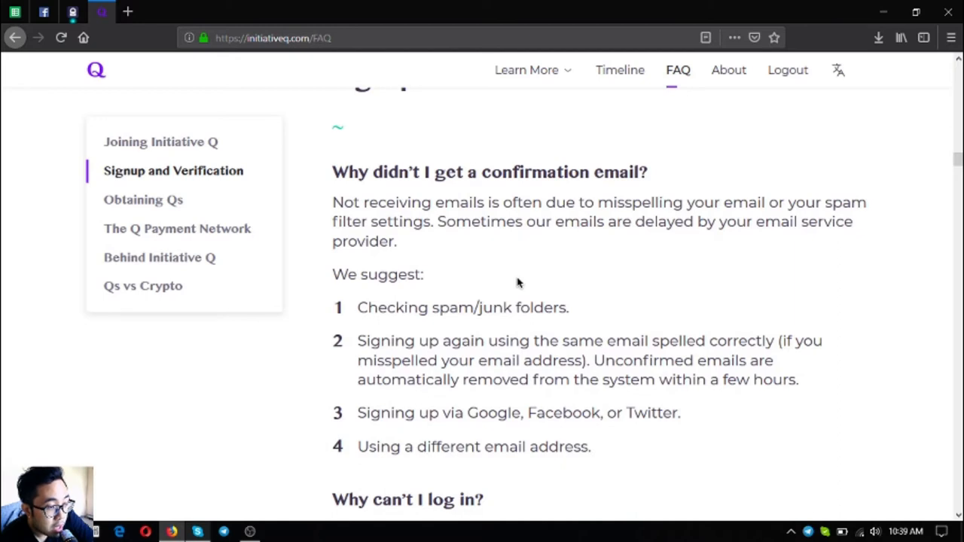
mouse_move(526, 294)
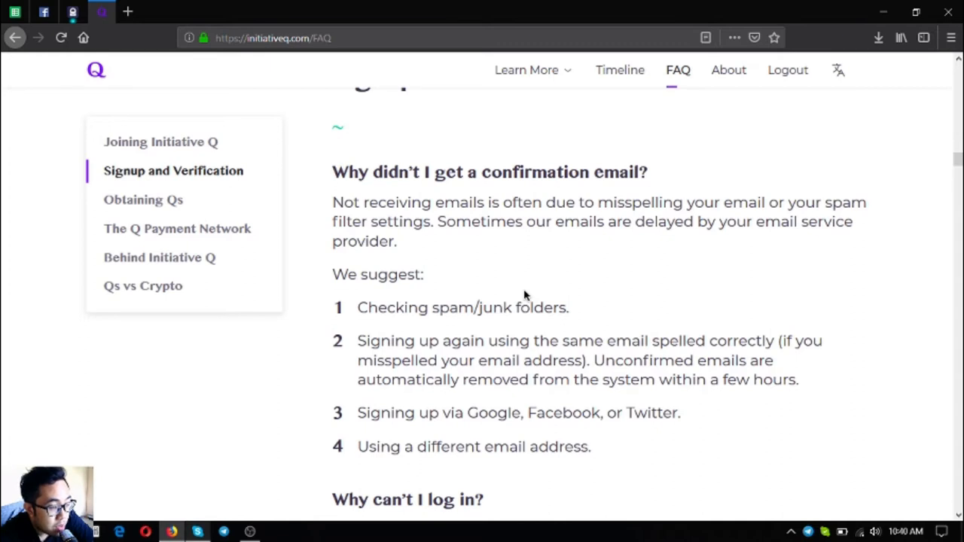
- Scroll down to the 'Why can't I log in?' answer listing four login problem reasons
scroll(down, 3)
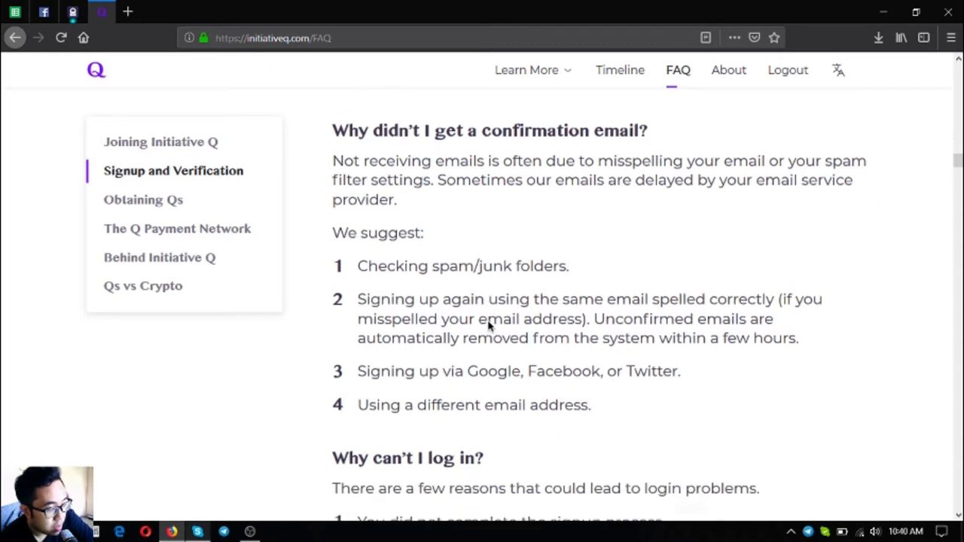
scroll(down, 3)
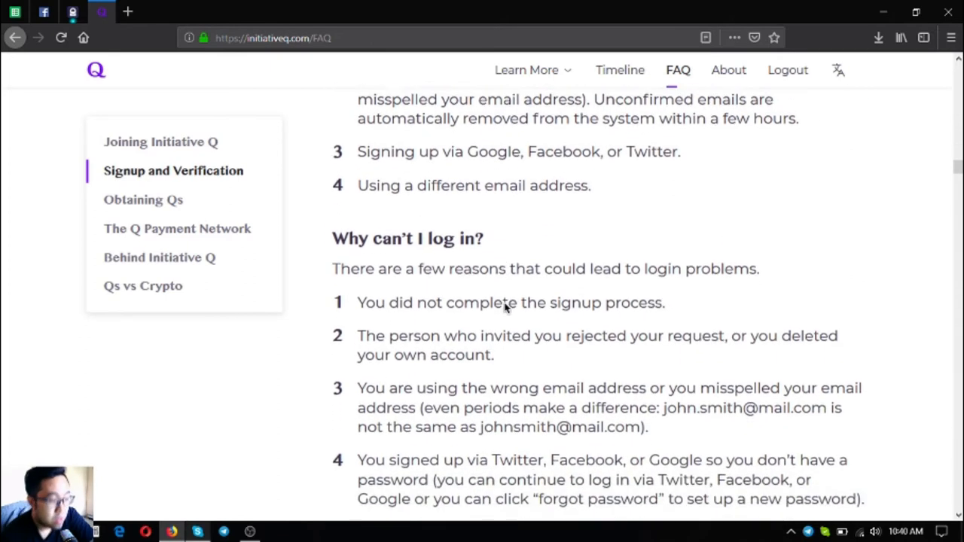
scroll(down, 3)
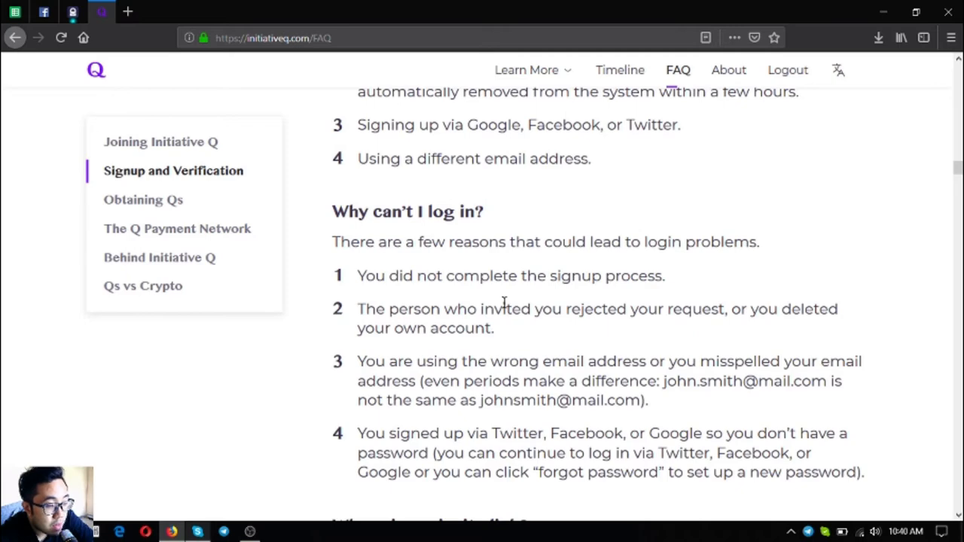
- Scroll to the 'Where is my invite link?' and 'Why can't I approve the people I invited?' answers
scroll(down, 3)
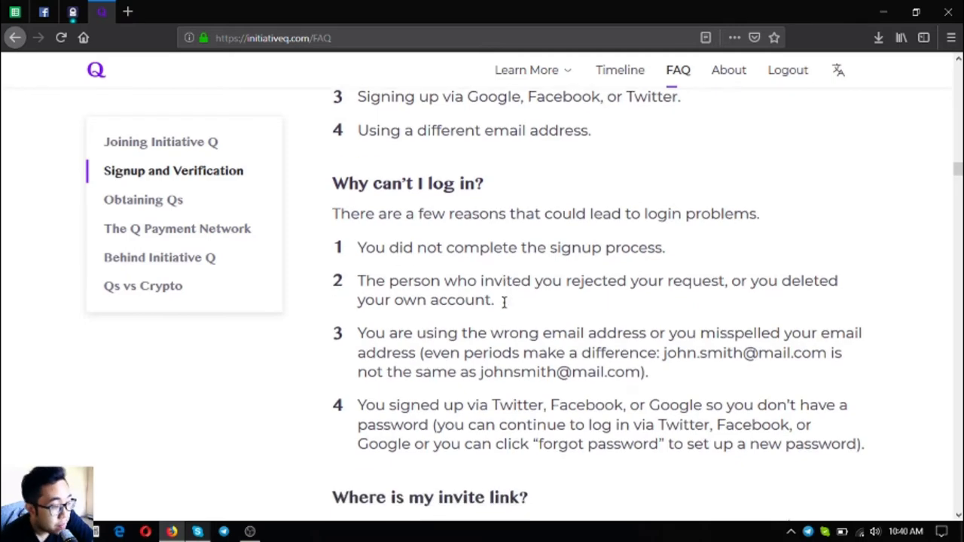
scroll(down, 3)
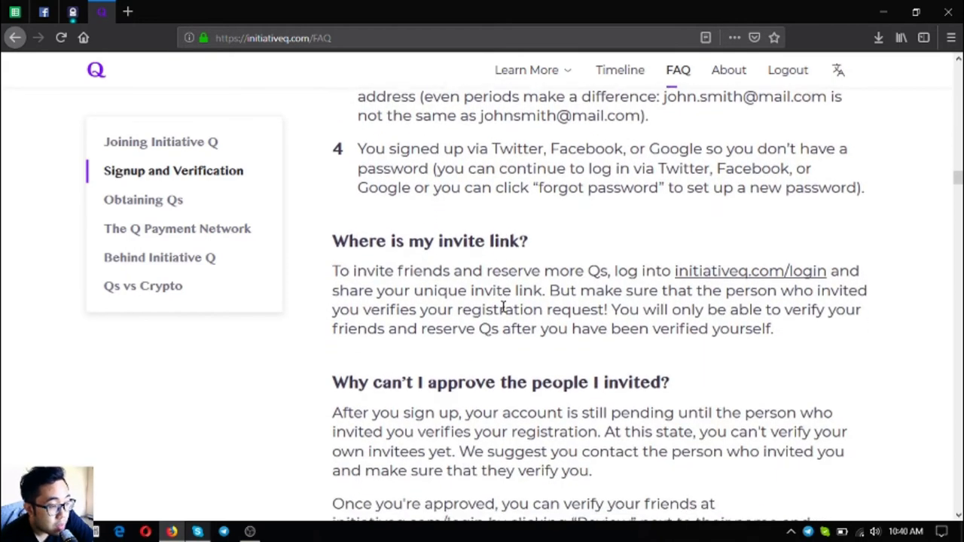
scroll(down, 3)
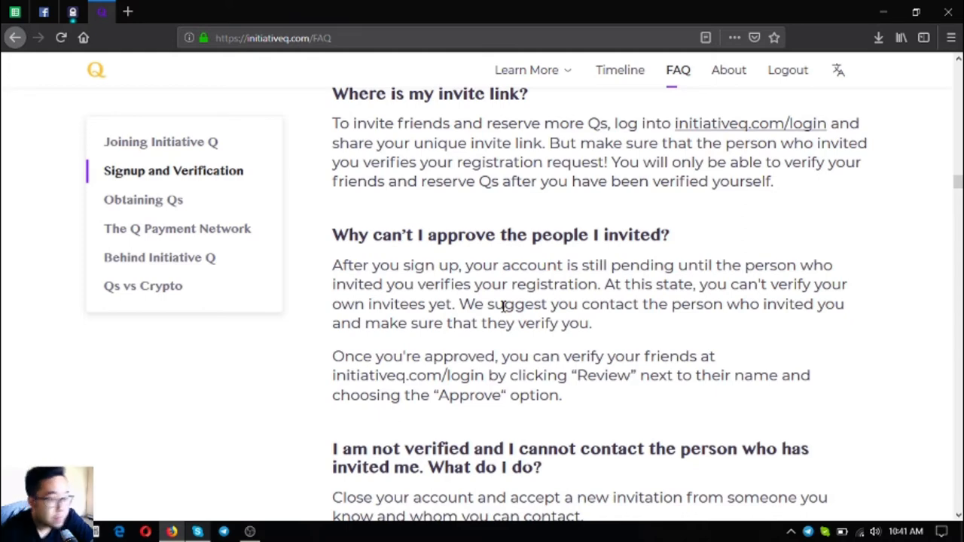
- Scroll to the answer for unverified users who cannot contact their inviter
scroll(down, 3)
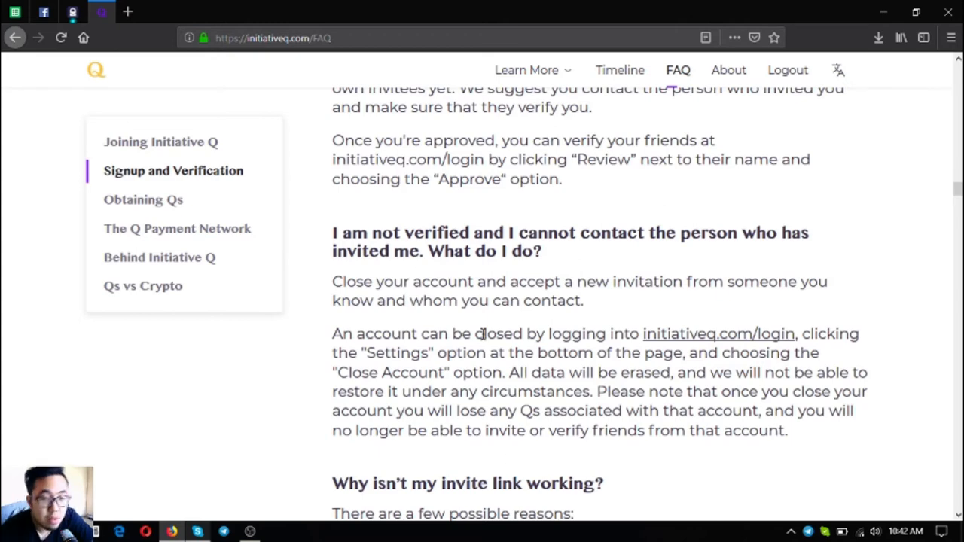
- Scroll to the 'Why isn't my invite link working?' answer with its three reasons
scroll(down, 3)
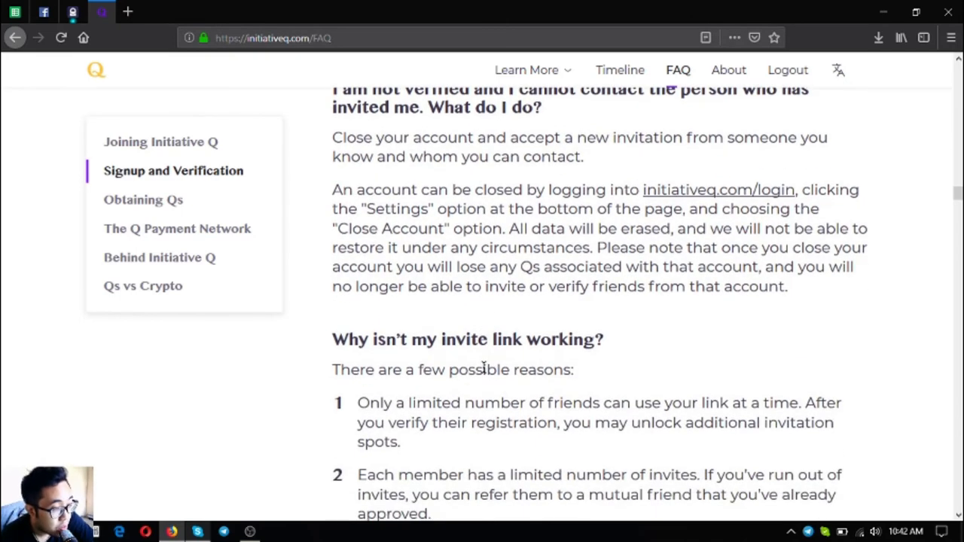
scroll(down, 3)
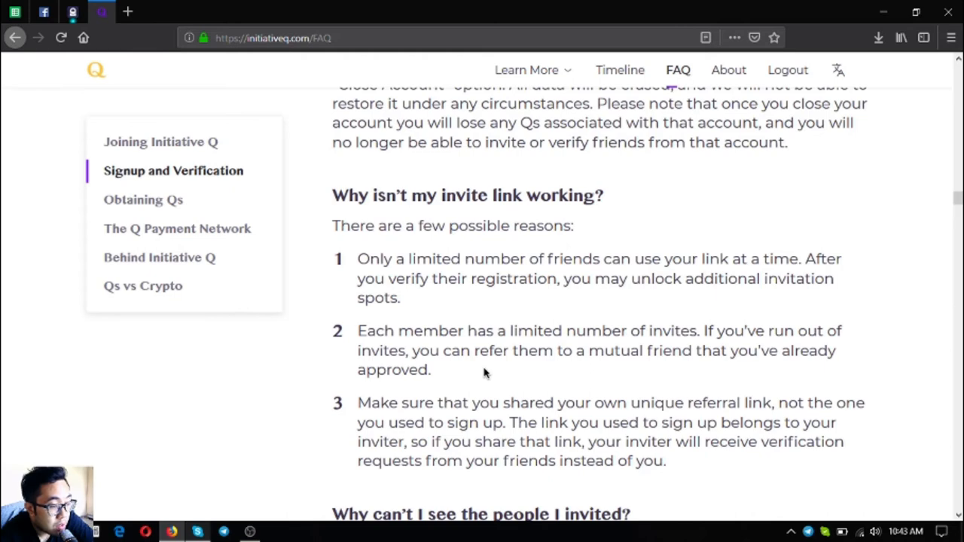
- Scroll past 'How do I close my account?' until the Obtaining Qs heading appears
scroll(down, 3)
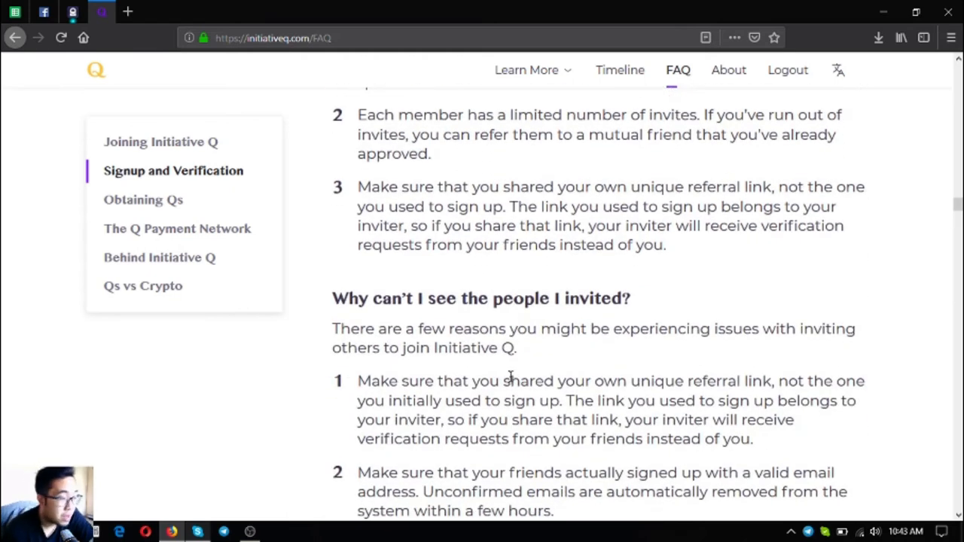
scroll(down, 3)
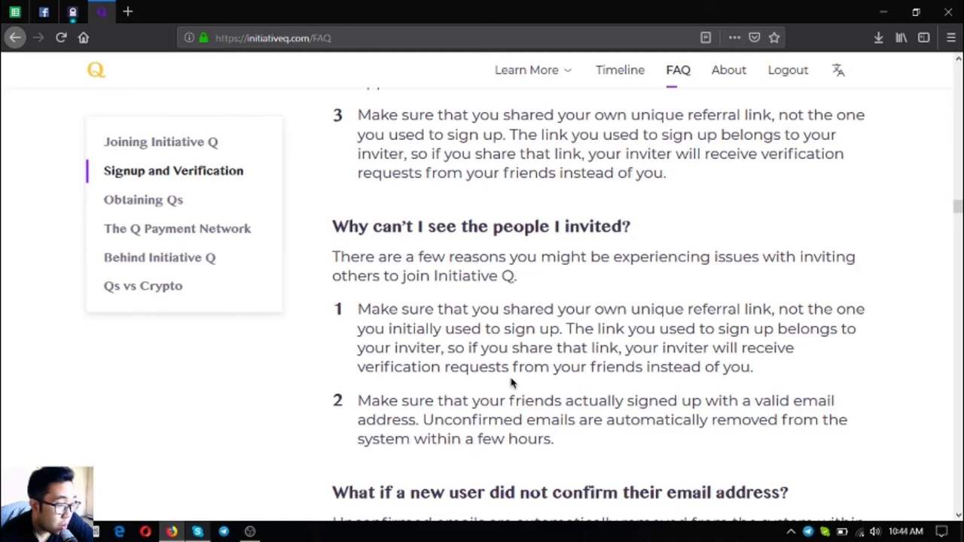
scroll(down, 3)
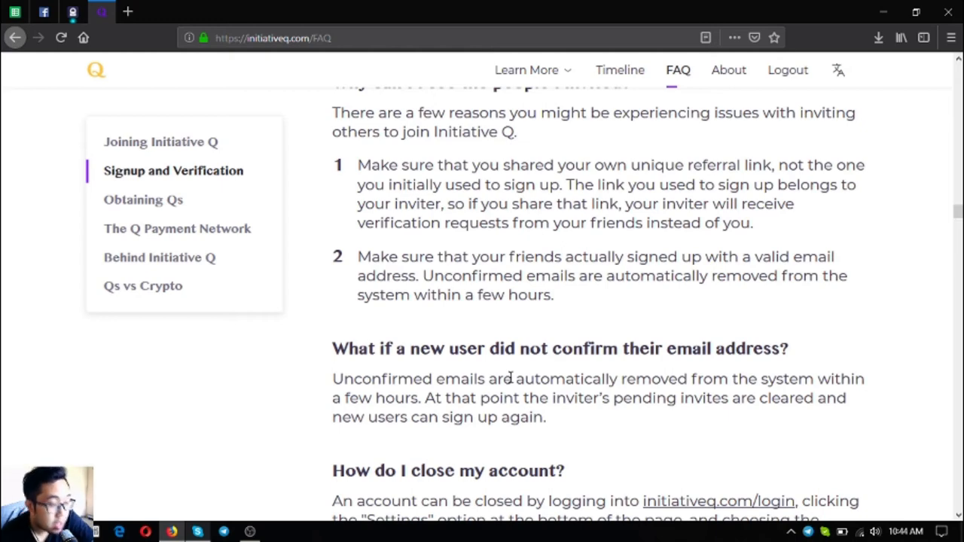
scroll(down, 3)
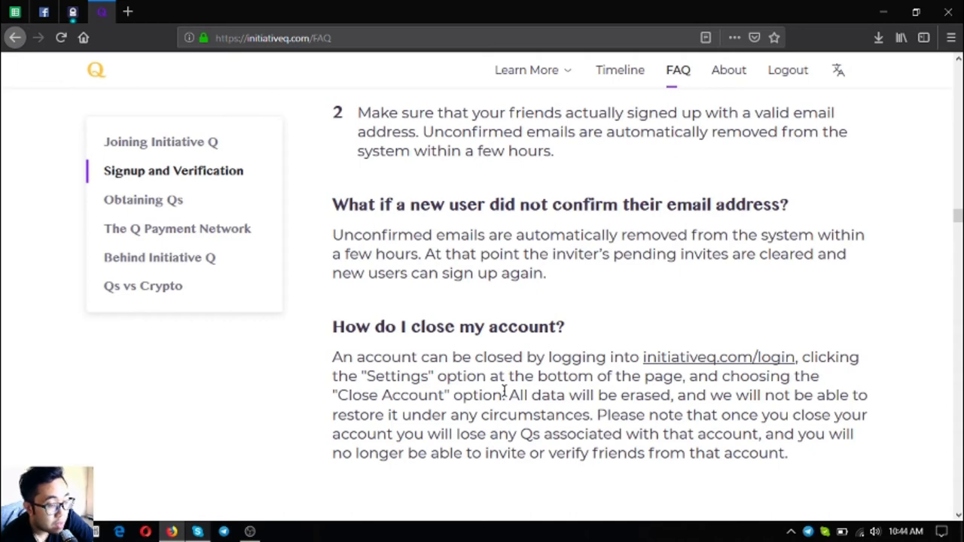
scroll(down, 3)
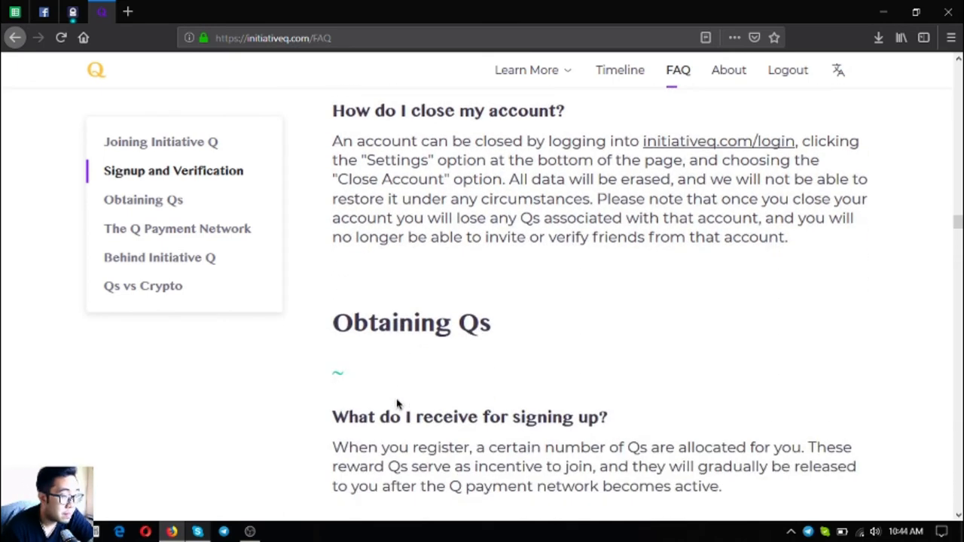
- Scroll past the login and invite link answers, then jump via the sidebar to Obtaining Qs
scroll(down, 3)
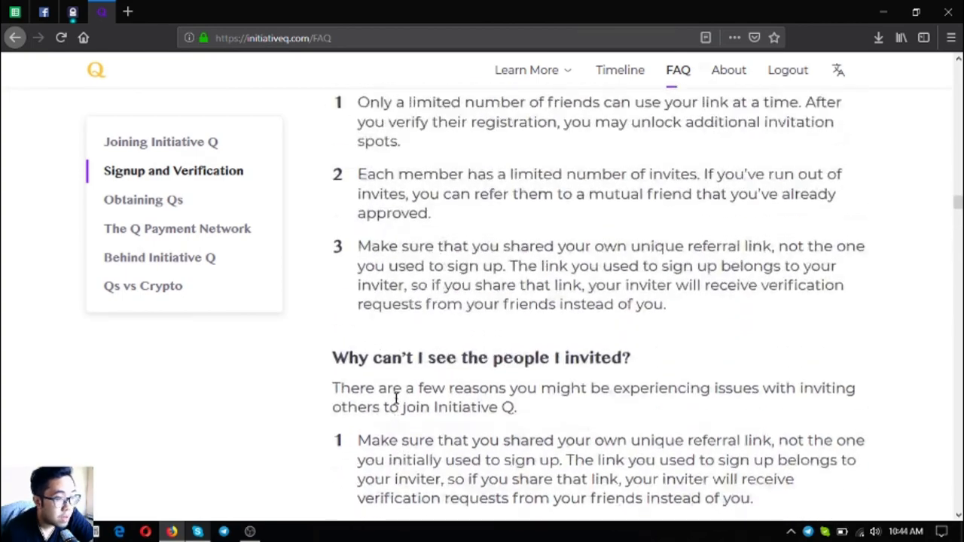
scroll(down, 3)
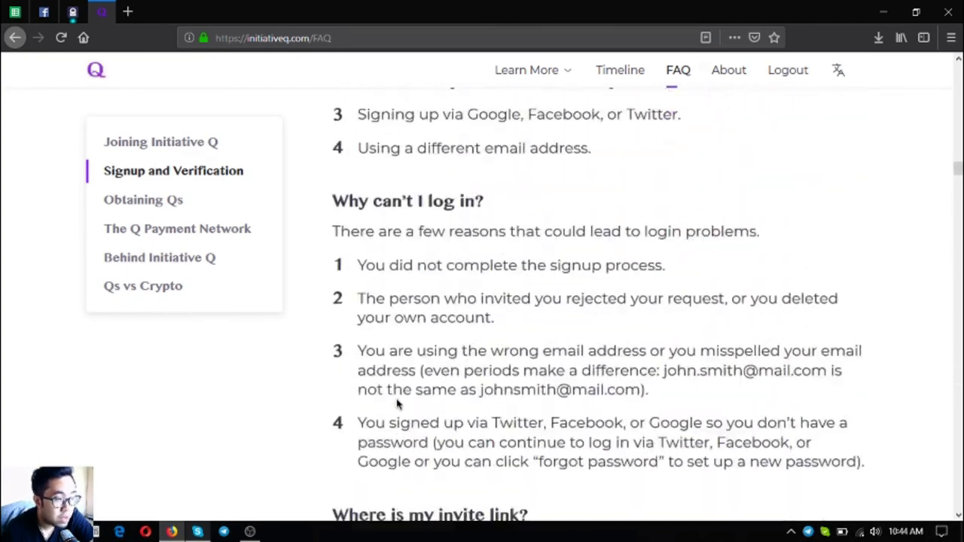
click(250, 533)
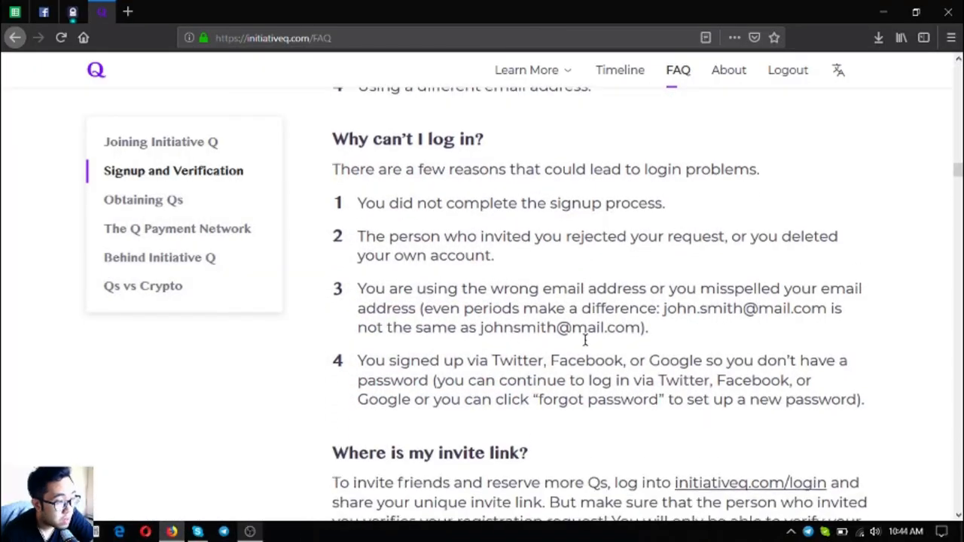
scroll(down, 3)
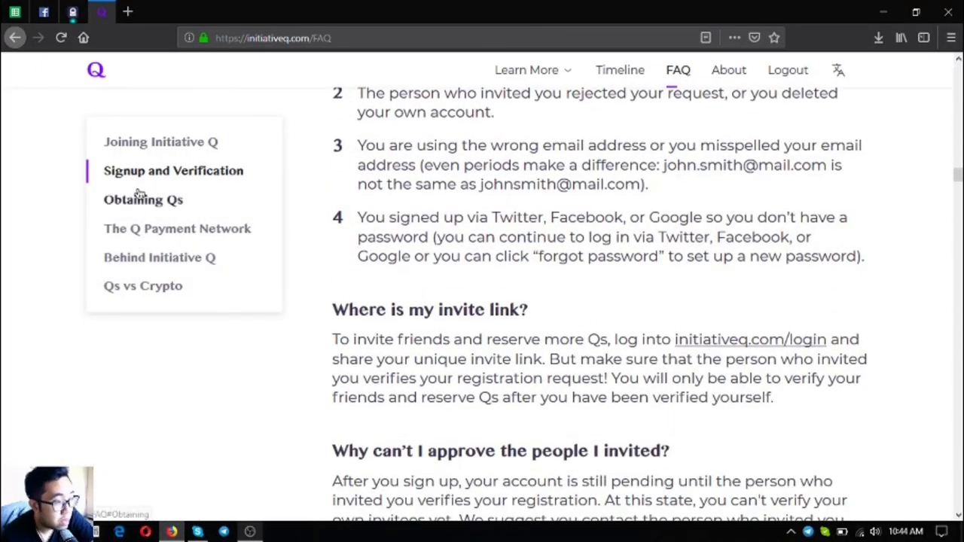
mouse_move(143, 205)
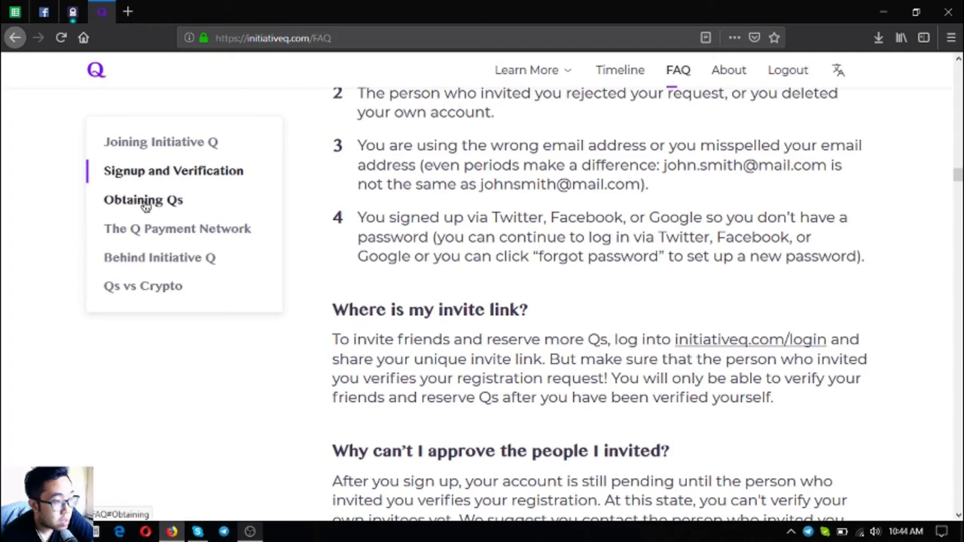
click(143, 199)
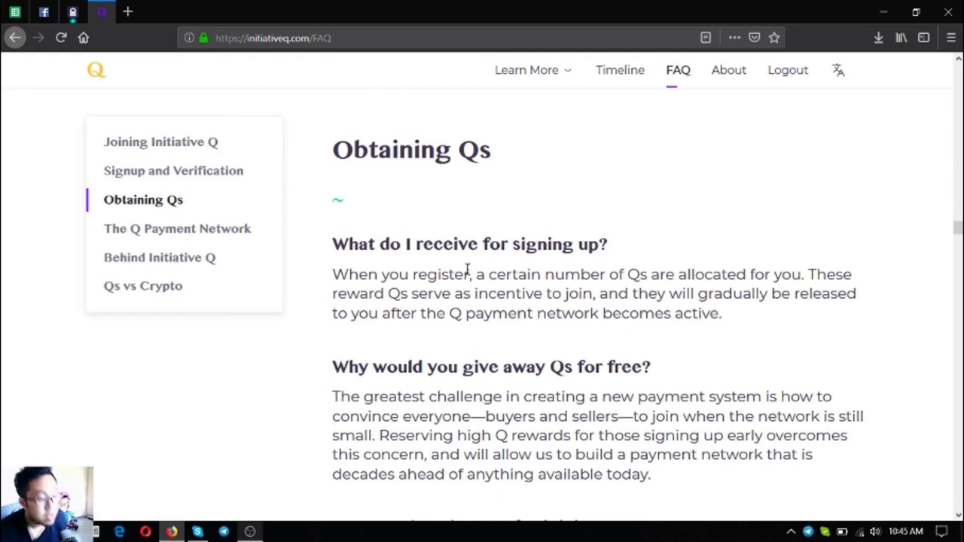
- Scroll through Obtaining Qs to 'How much Q do I get for joining?' and the decreasing signup reward answer
scroll(down, 3)
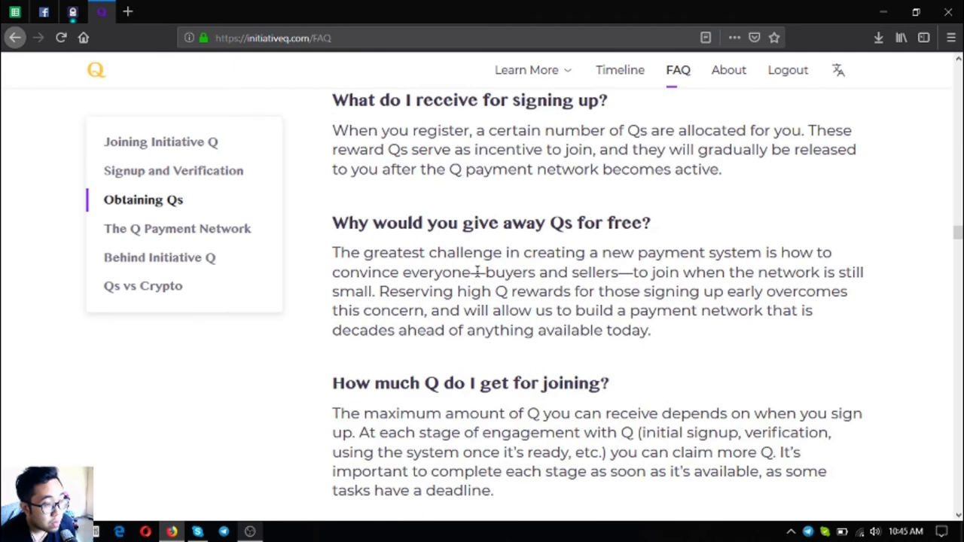
scroll(down, 3)
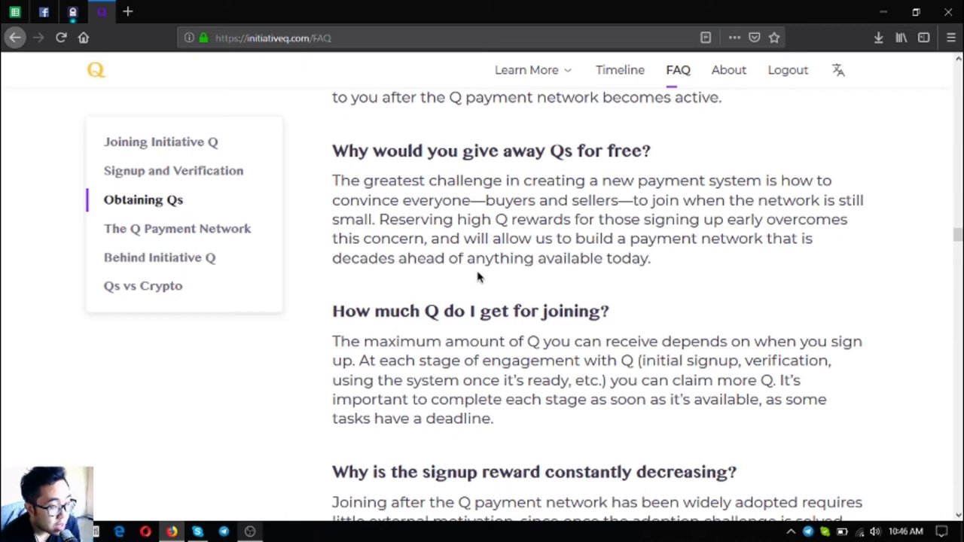
scroll(down, 3)
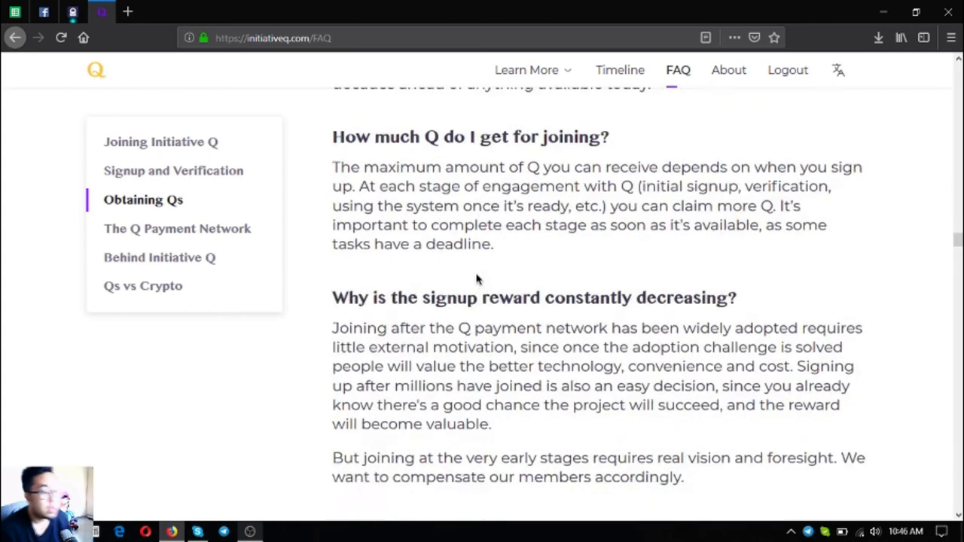
- Scroll to the task-completion reward and 'I want more Qs. Can I buy them?' answers
scroll(down, 3)
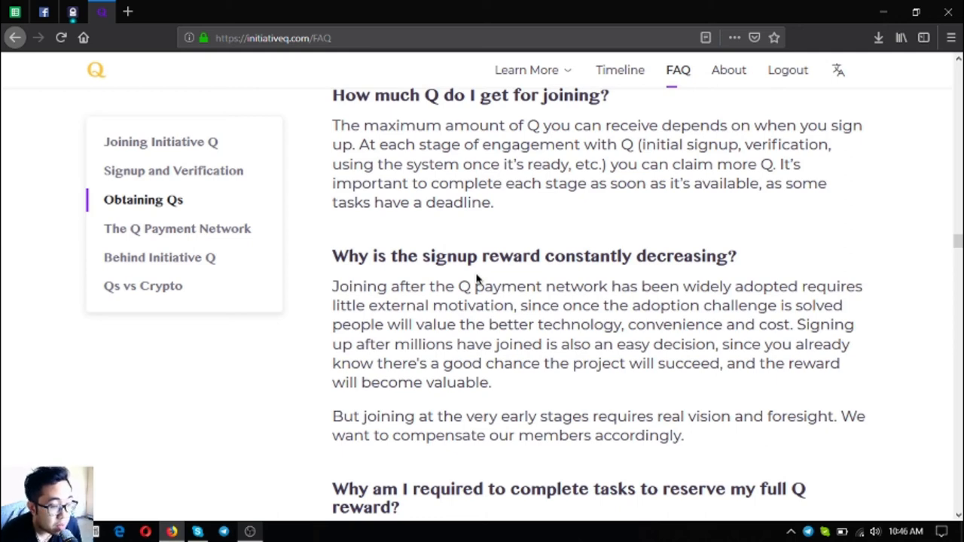
scroll(down, 3)
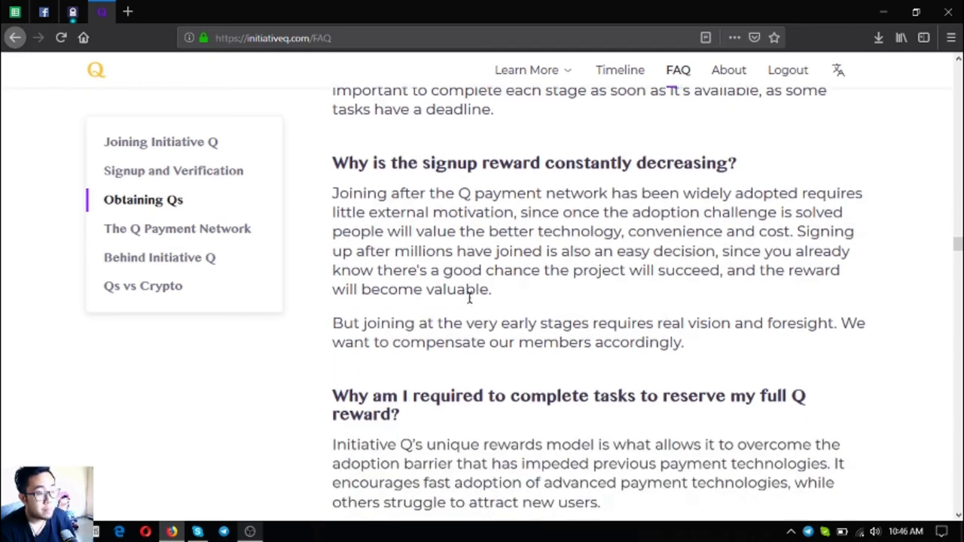
scroll(down, 3)
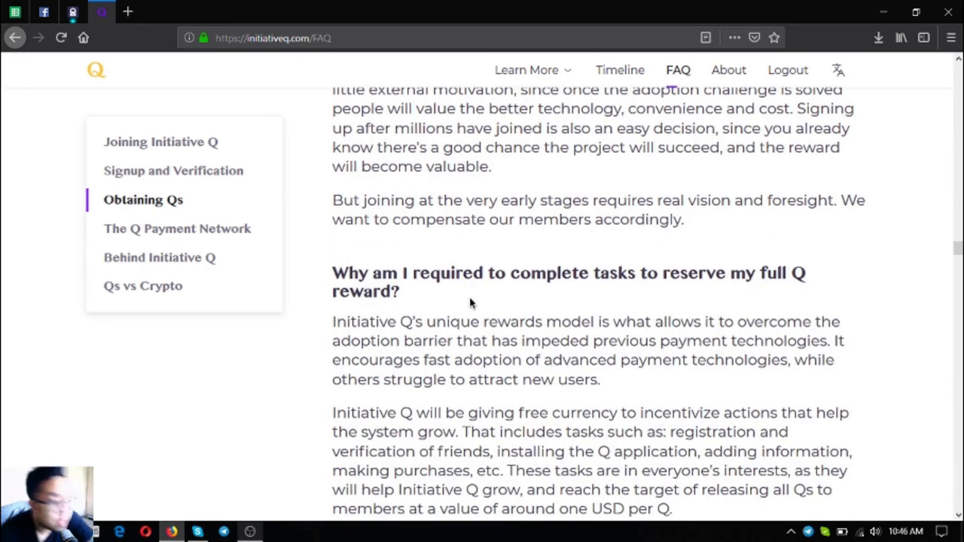
scroll(down, 3)
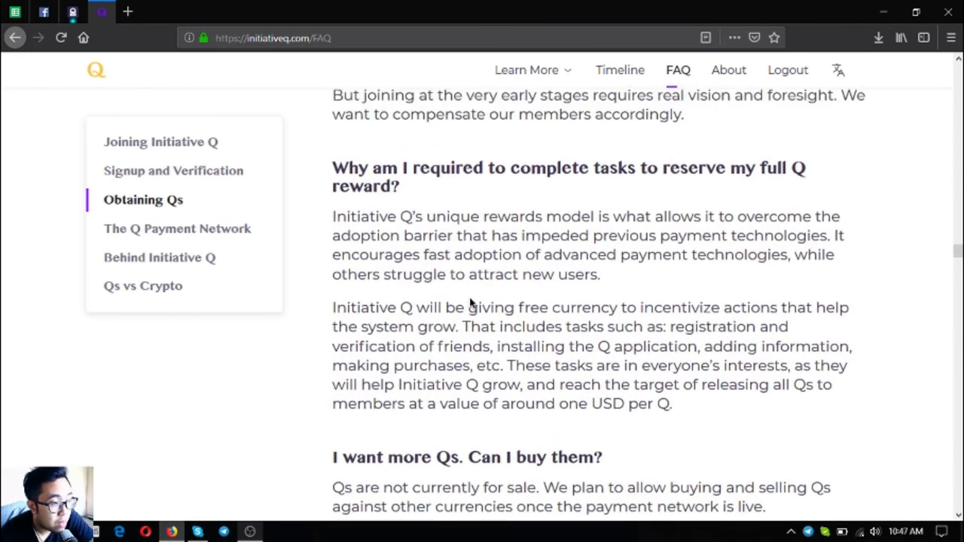
scroll(down, 3)
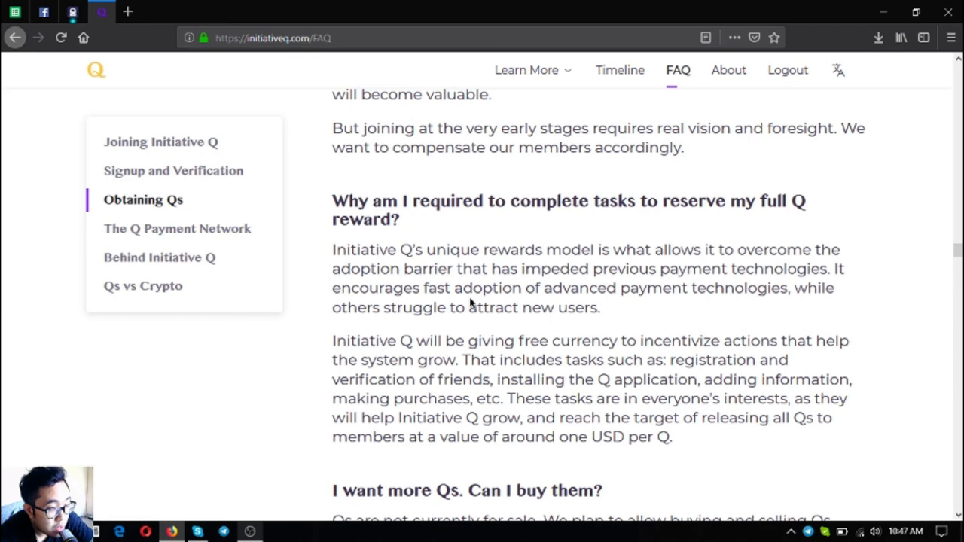
scroll(down, 3)
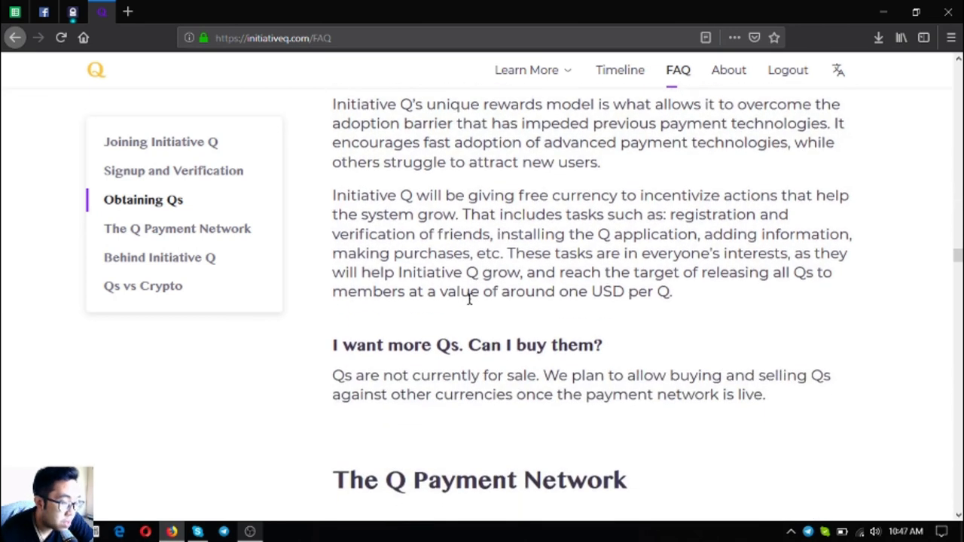
- Scroll down to where The Q Payment Network section begins
scroll(down, 3)
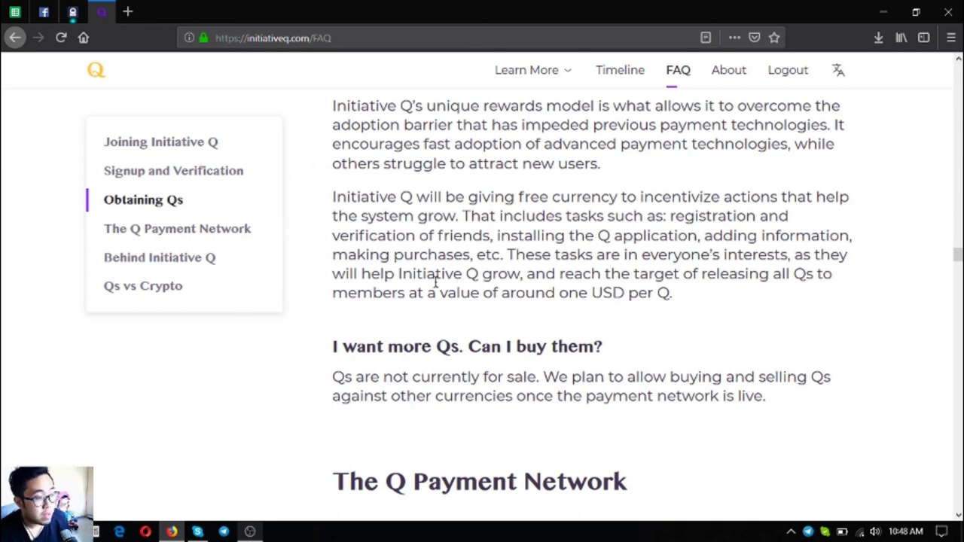
mouse_move(503, 274)
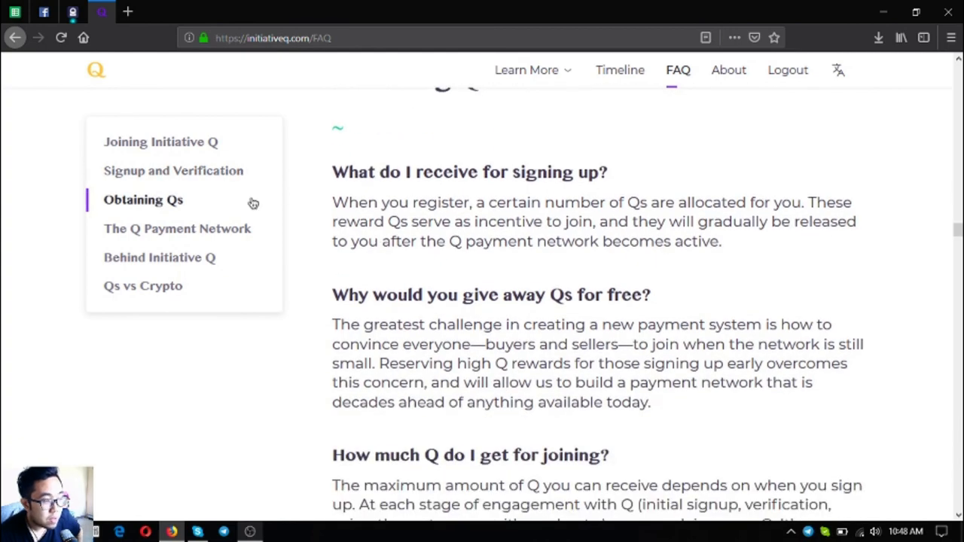
- Jump to Signup and Verification via the sidebar, then back to the Obtaining Qs heading
click(173, 170)
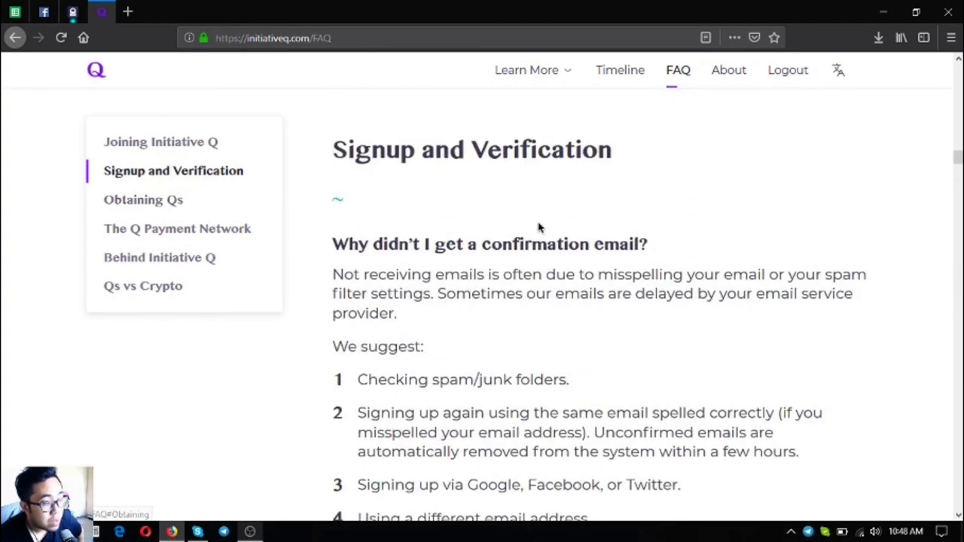
click(141, 199)
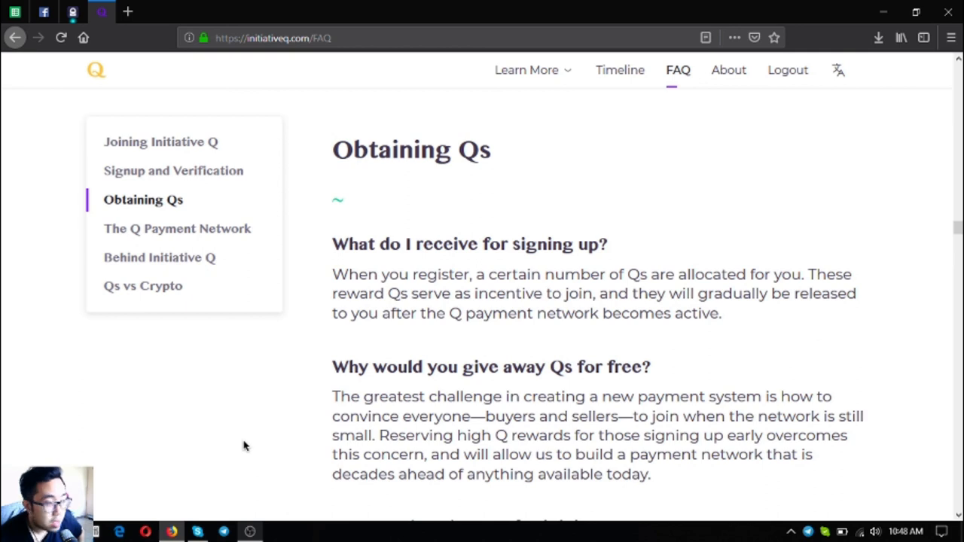
mouse_move(355, 307)
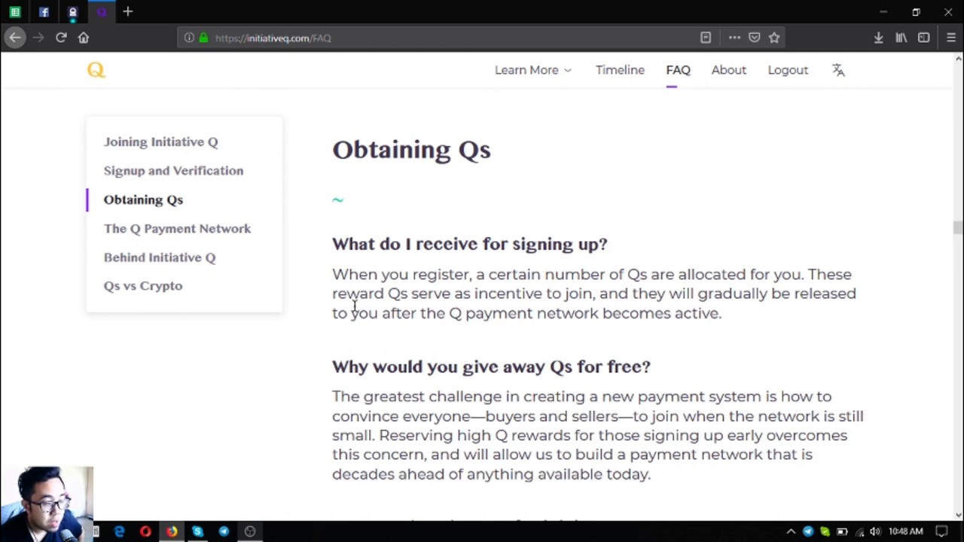
mouse_move(244, 486)
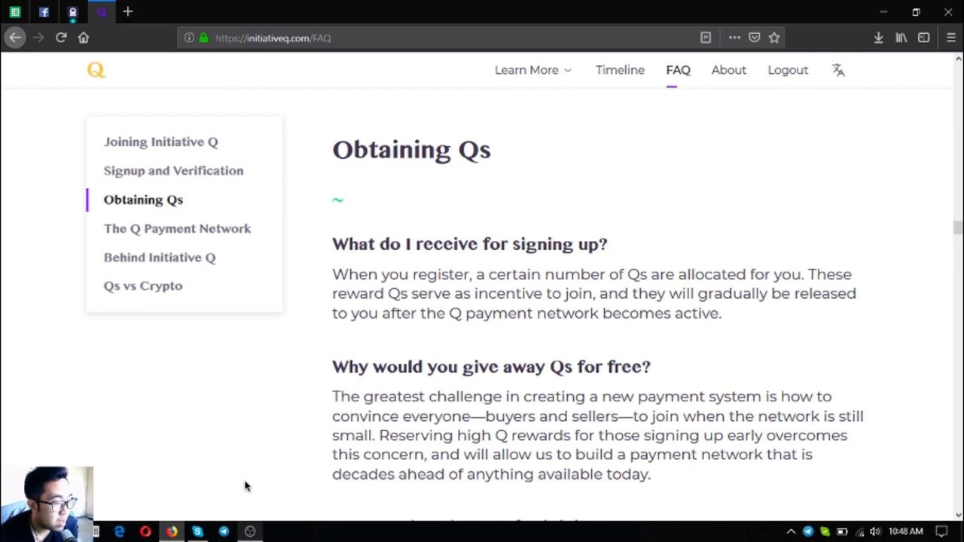
mouse_move(263, 497)
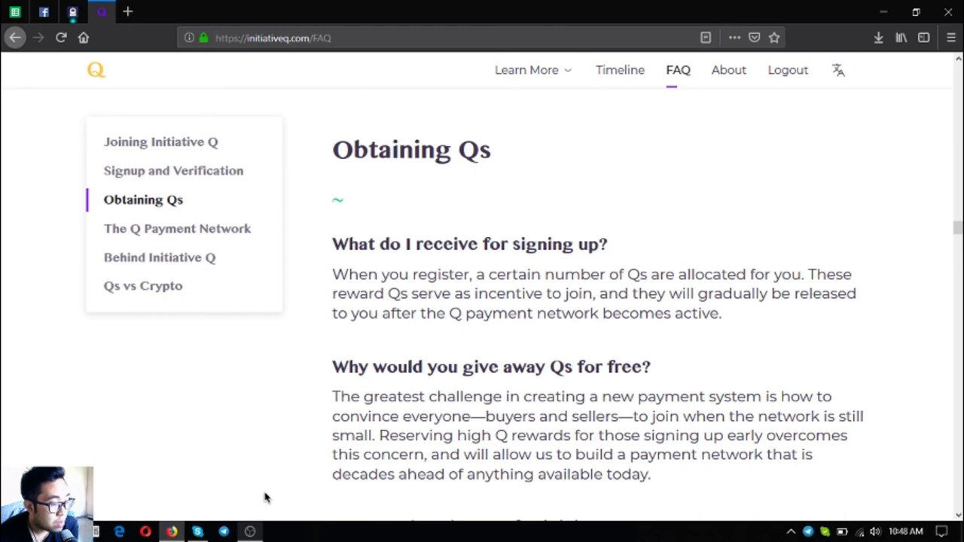